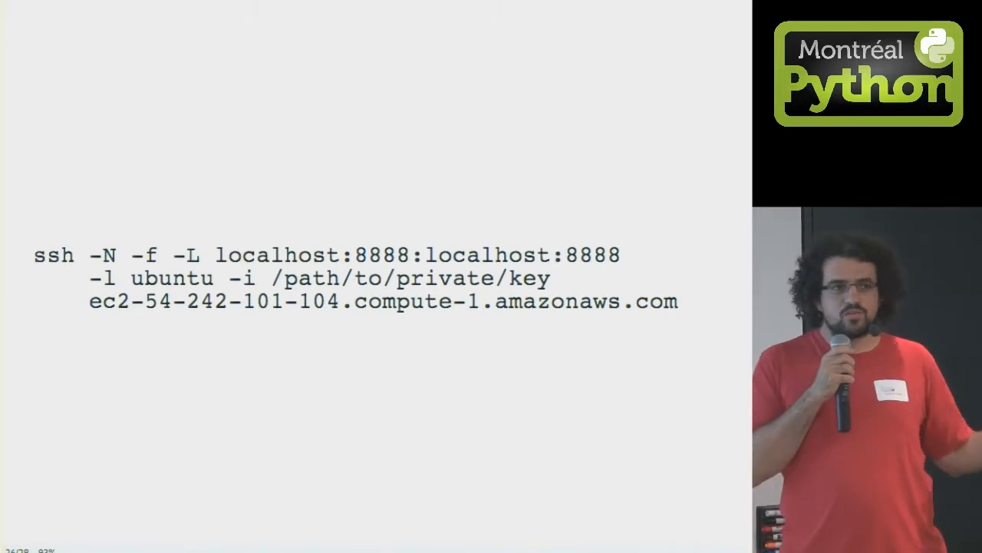
{"action": "key", "text": "Right"}
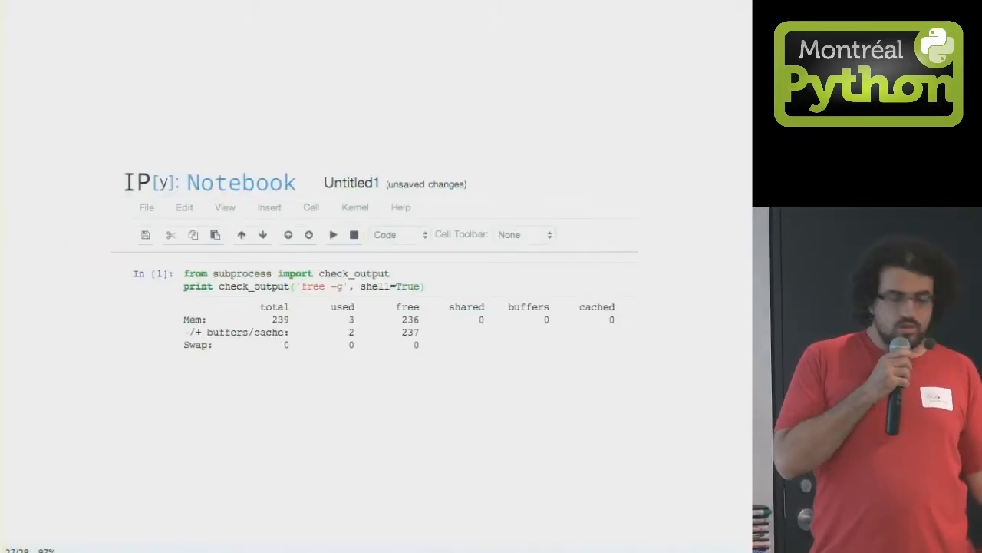